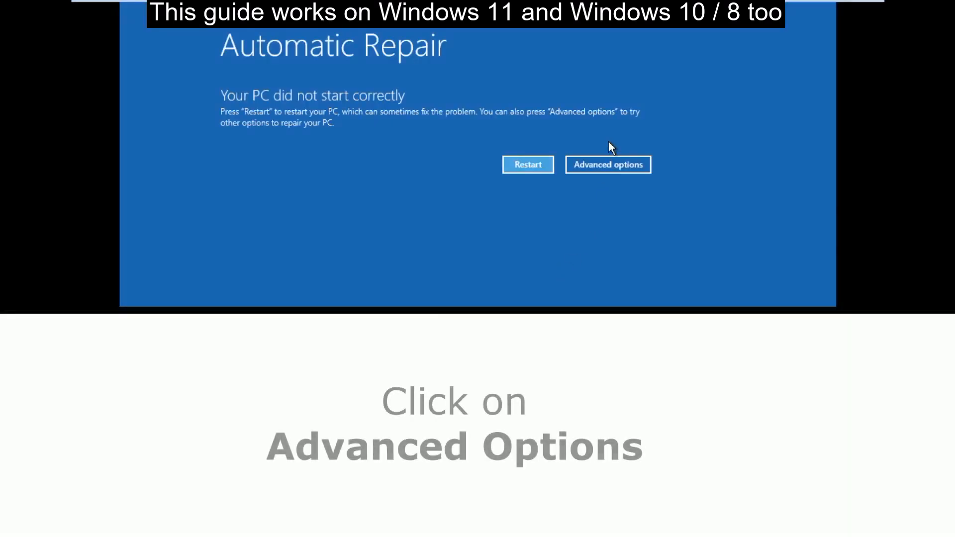
Step: Go from Automatic Repair through Advanced options and Troubleshoot to the Command Prompt
left_click(608, 165)
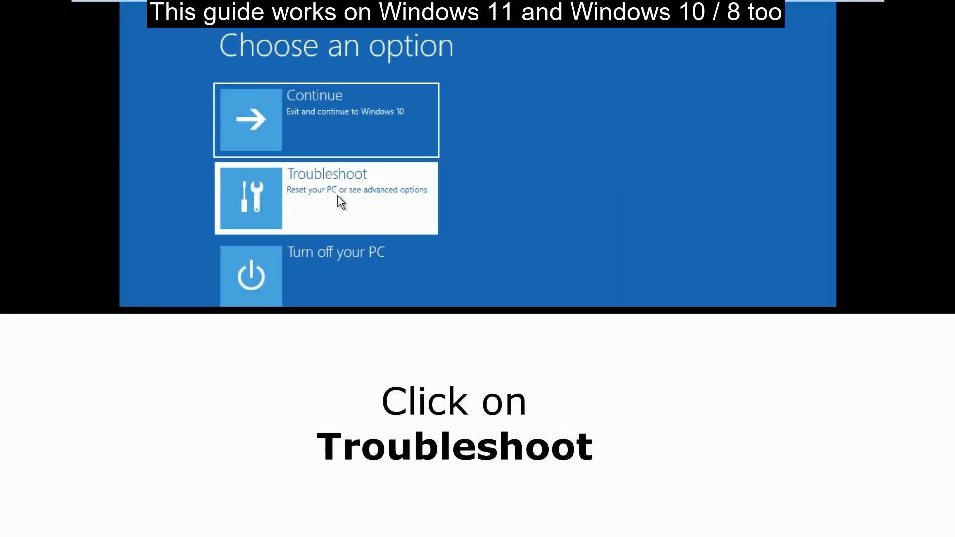
left_click(326, 197)
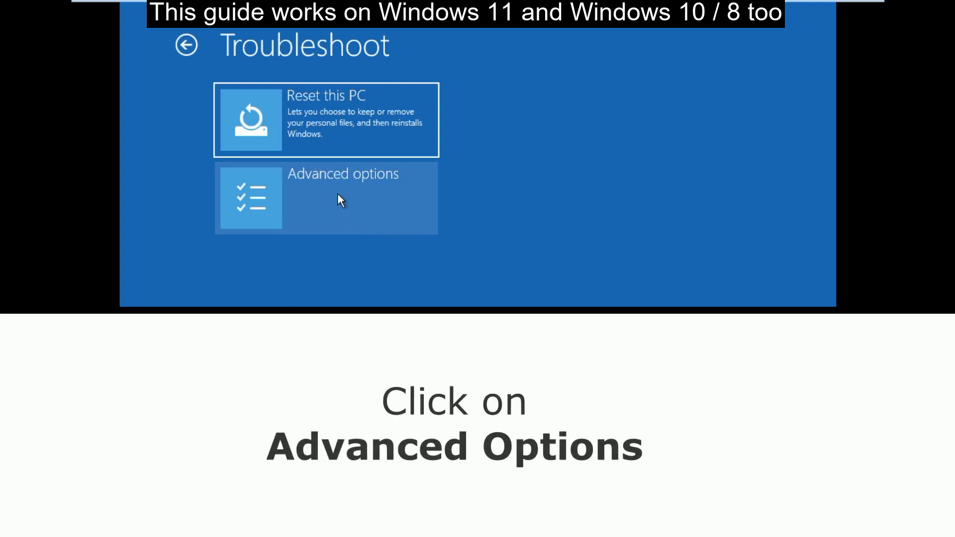
left_click(341, 198)
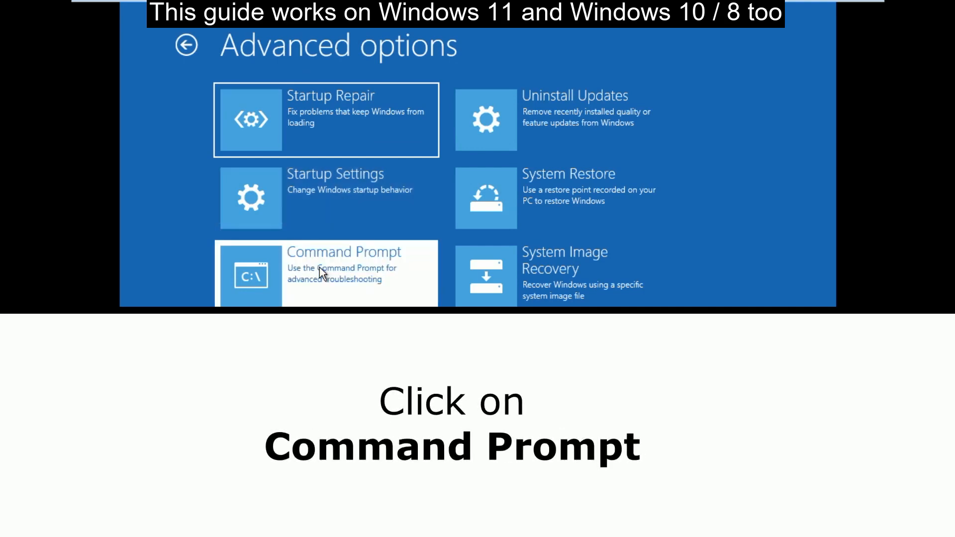
left_click(325, 273)
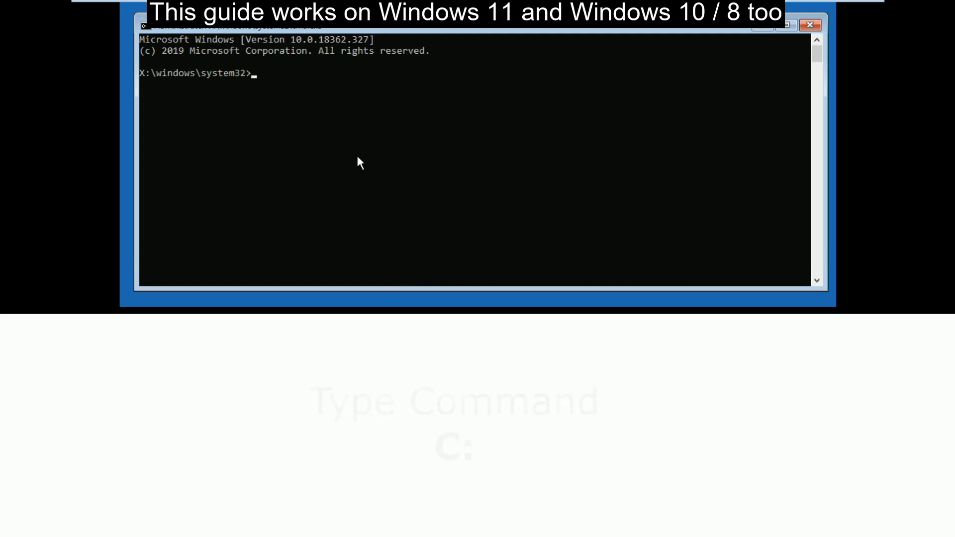
Step: Switch to drive C: and export the boot configuration to c:\bcdbackup with bcdedit
type("c:")
type("bcdedit /expo")
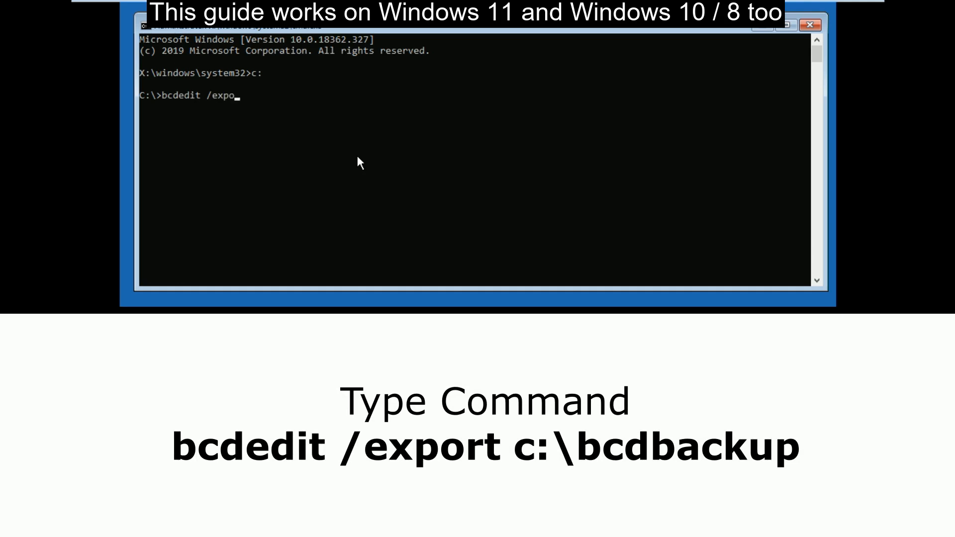
type("rt")
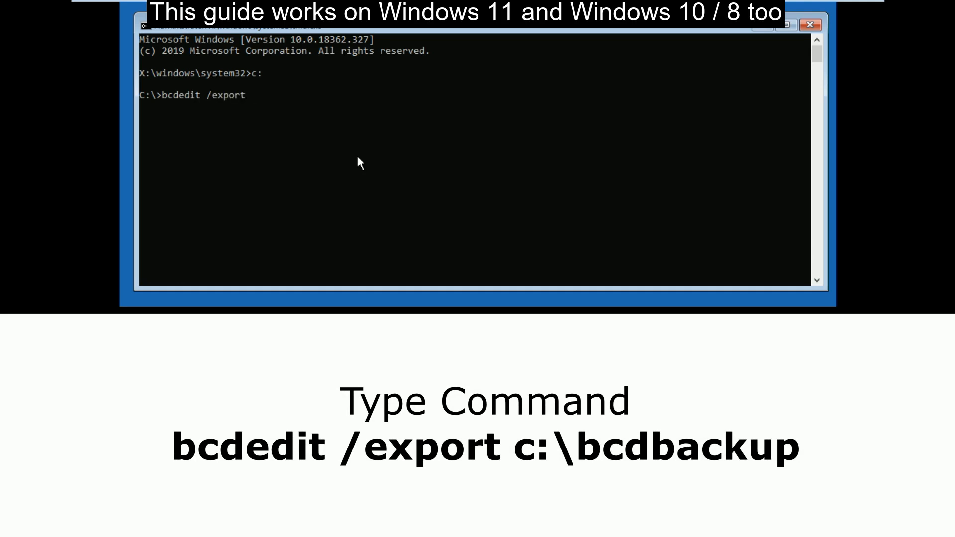
type("c:")
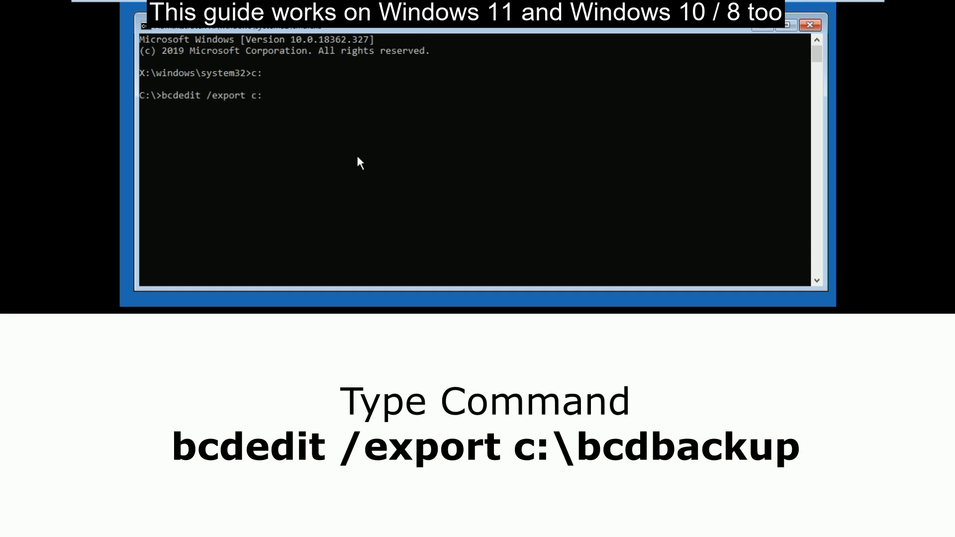
type("\\bcd")
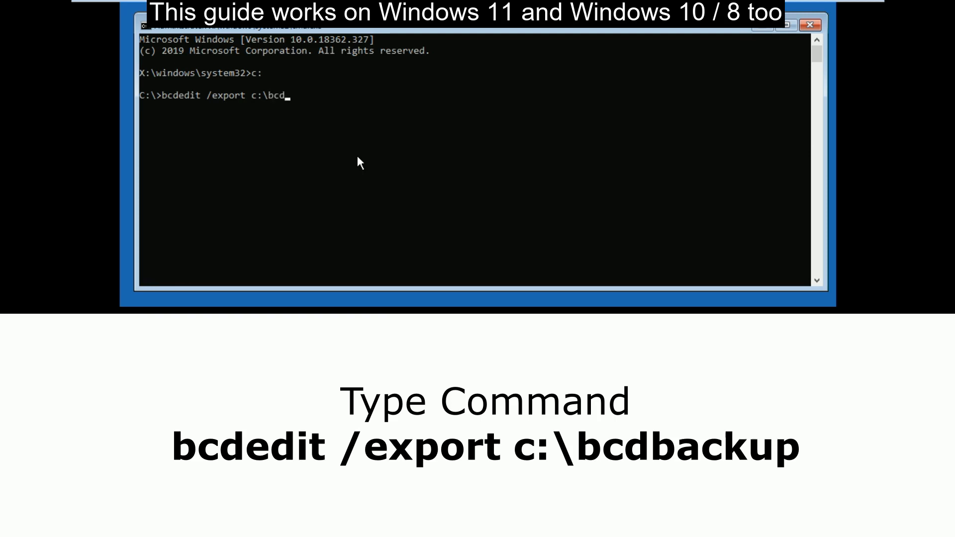
type("b")
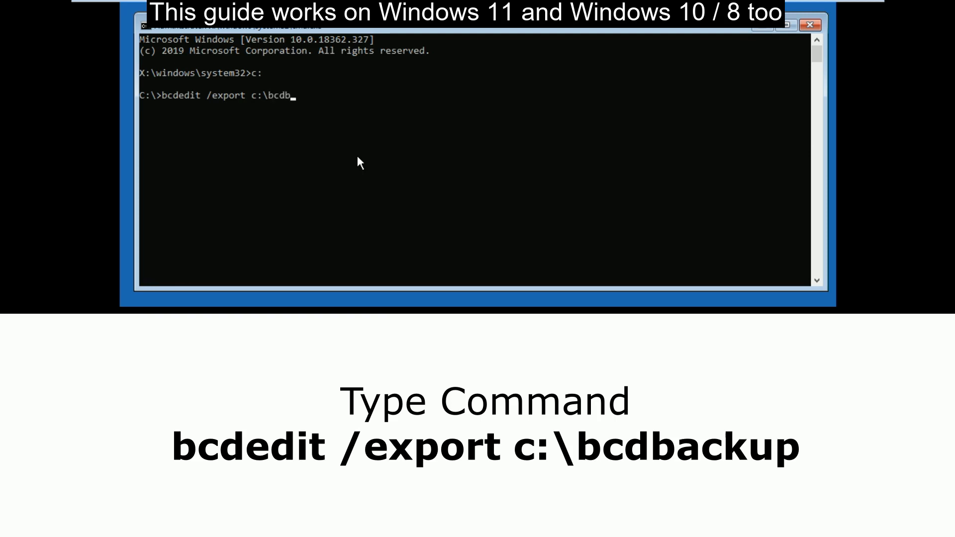
key("Enter")
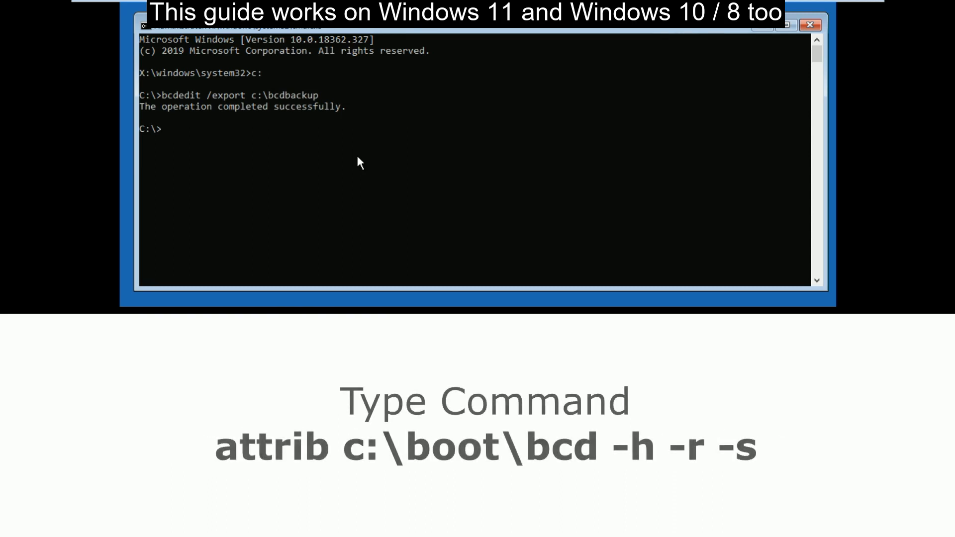
Step: Clear the hidden, read-only and system attributes on c:\boot\bcd with attrib
type("attrib")
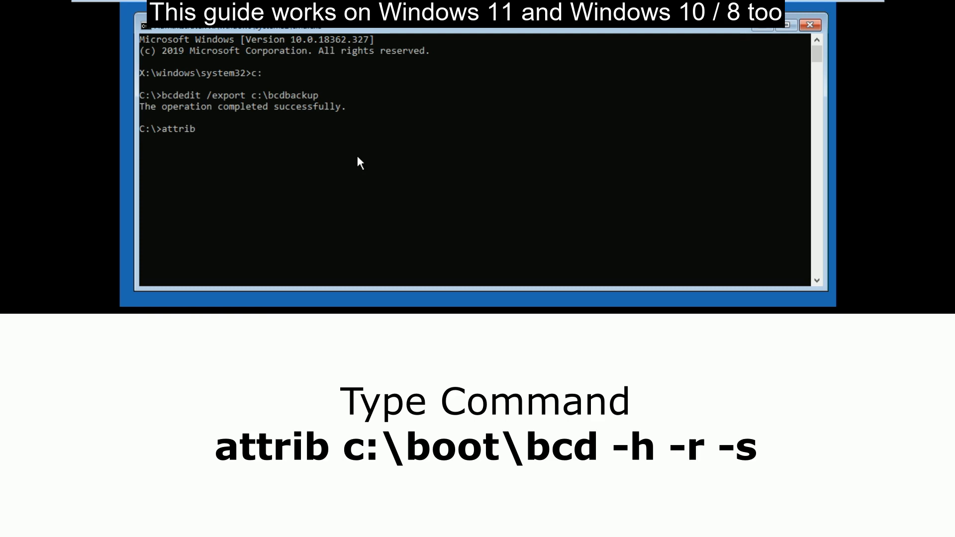
type("c:\\b")
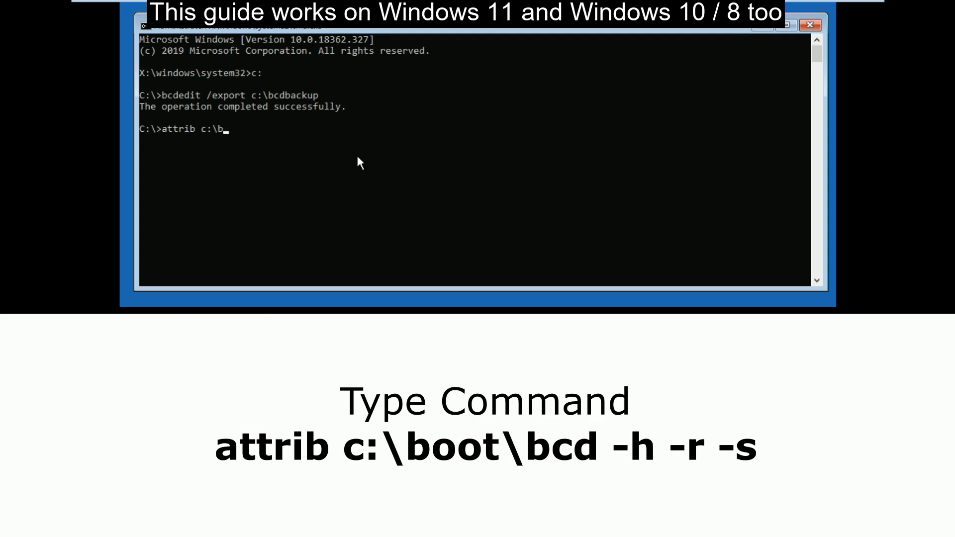
type("oot")
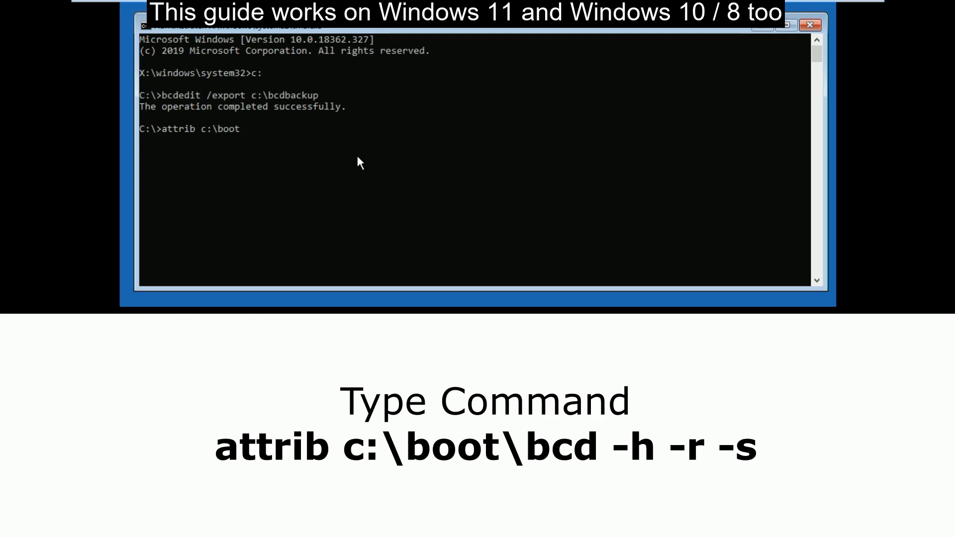
type("\\bcd -h")
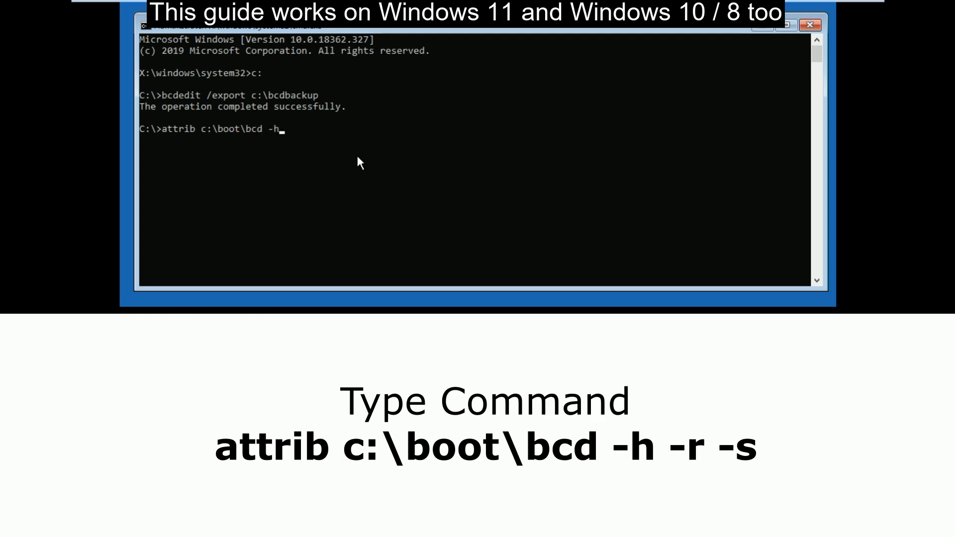
type("-r -s")
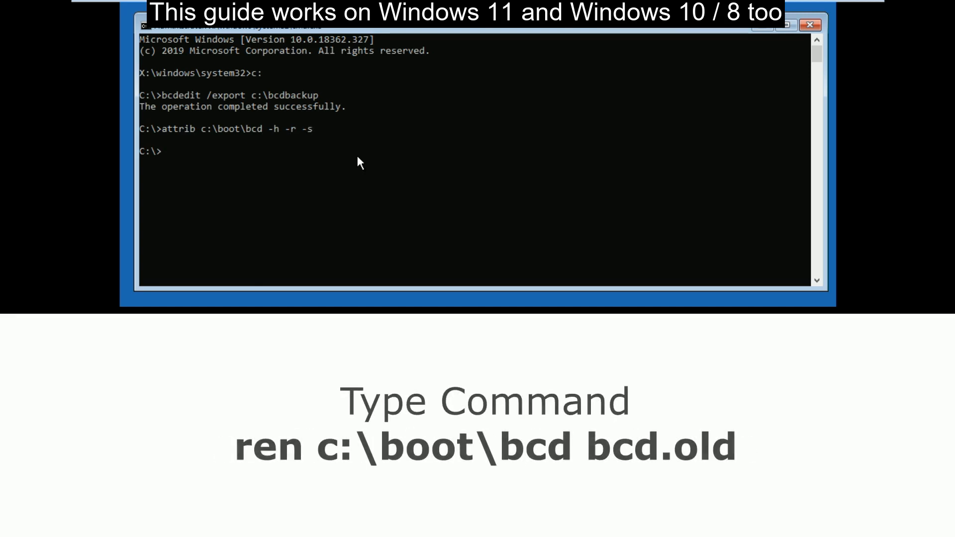
Step: Rename c:\boot\bcd to bcd.old
type("ren")
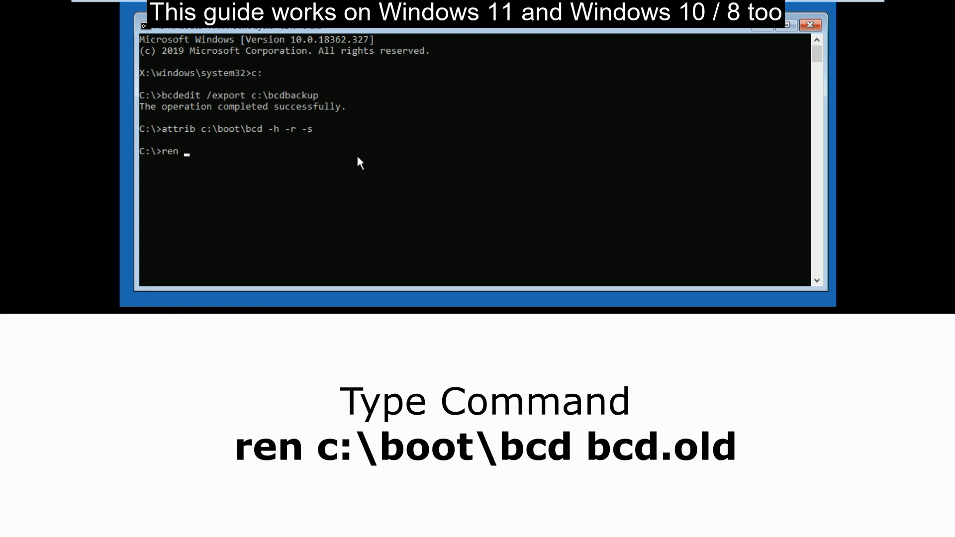
type("c:\\")
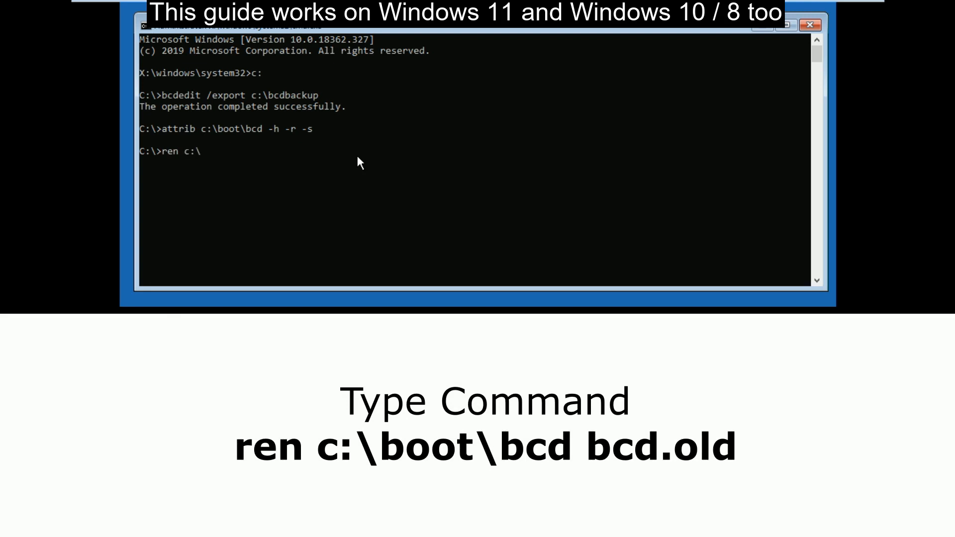
type("boot\\")
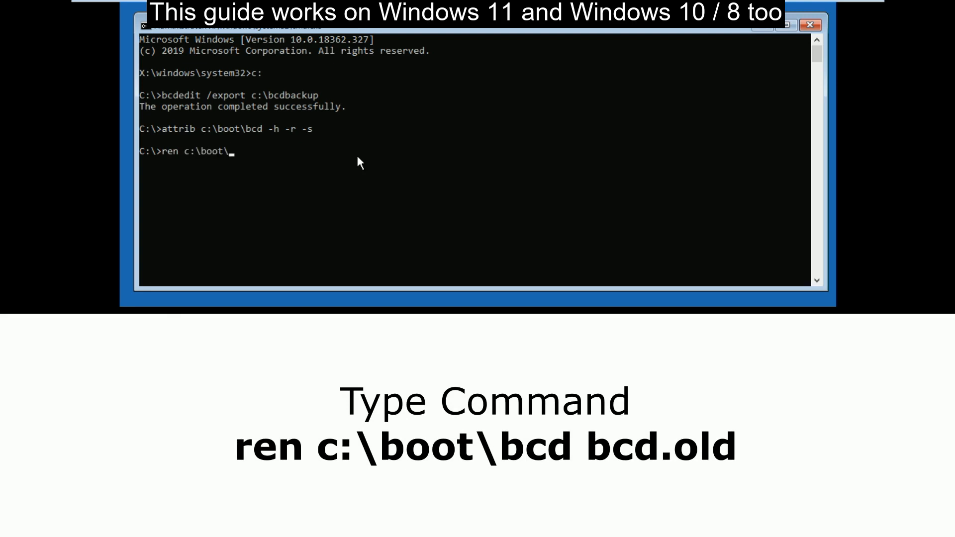
type("bcd")
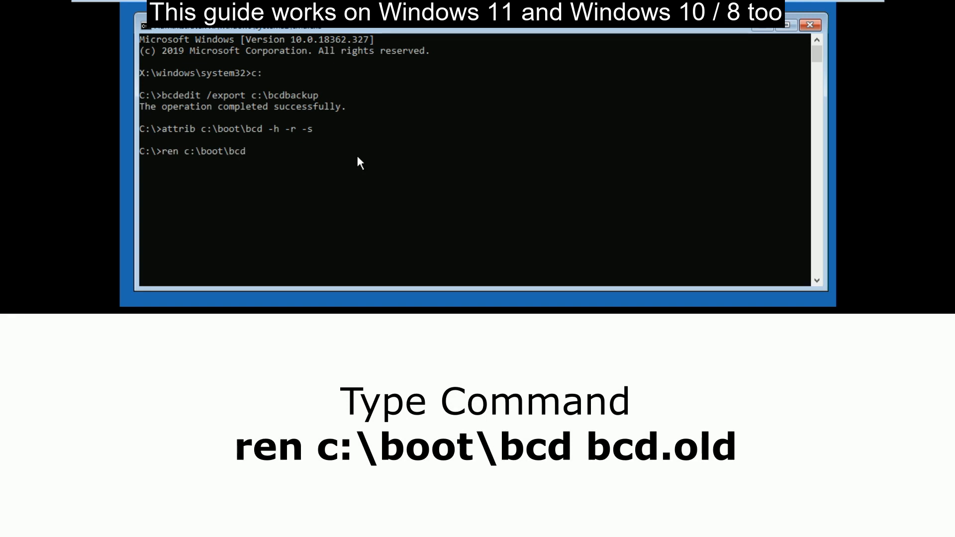
type("bcd")
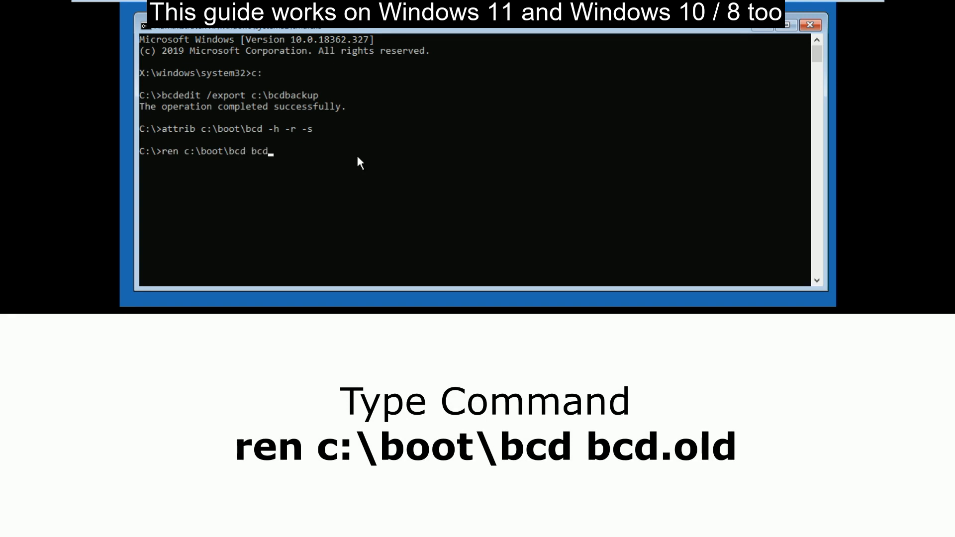
type(".ol")
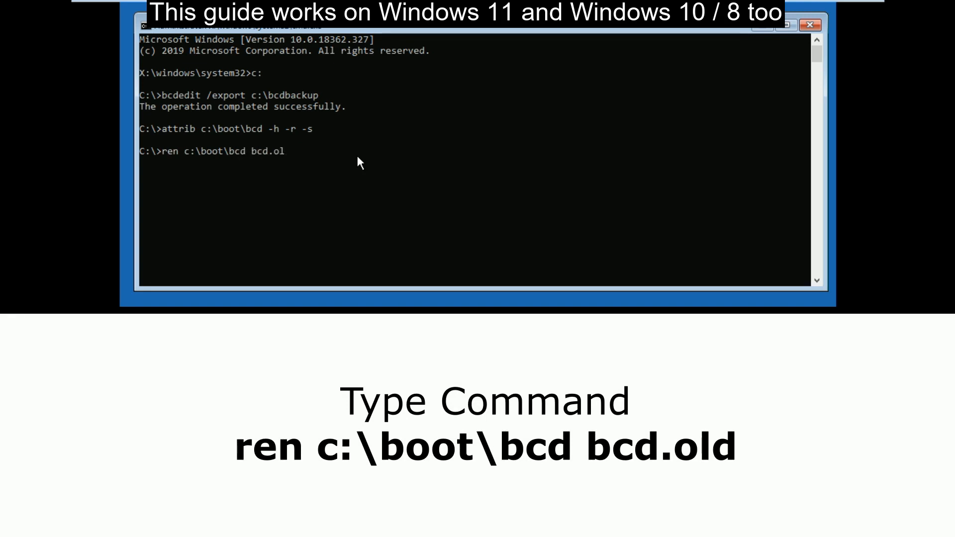
key("Enter")
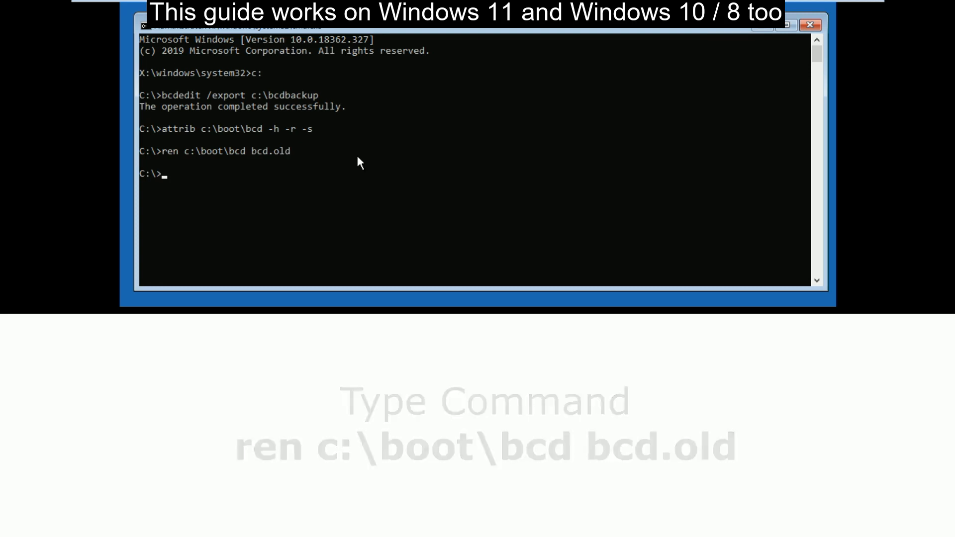
Step: Run bootrec /rebuildbcd and answer A to add the D:\Windows installation
type("bootrec")
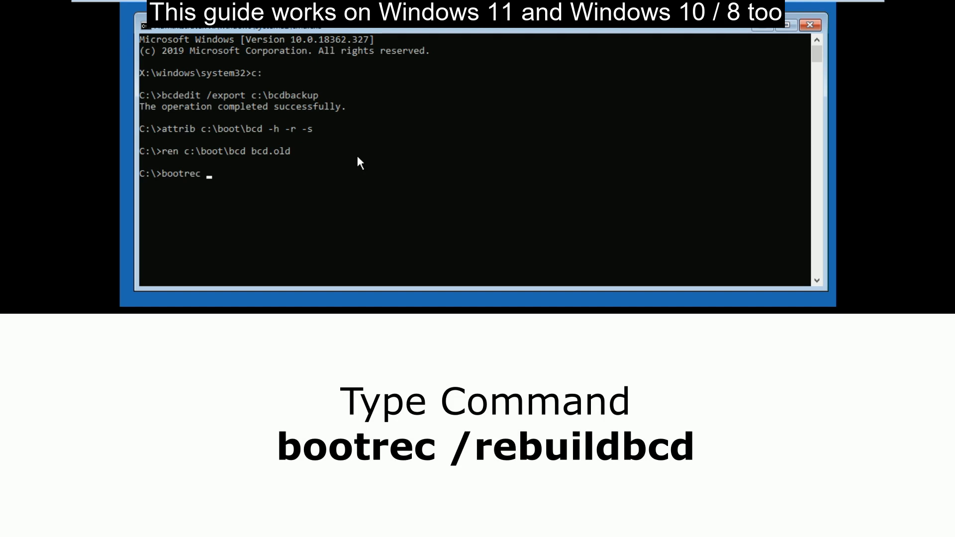
type("/")
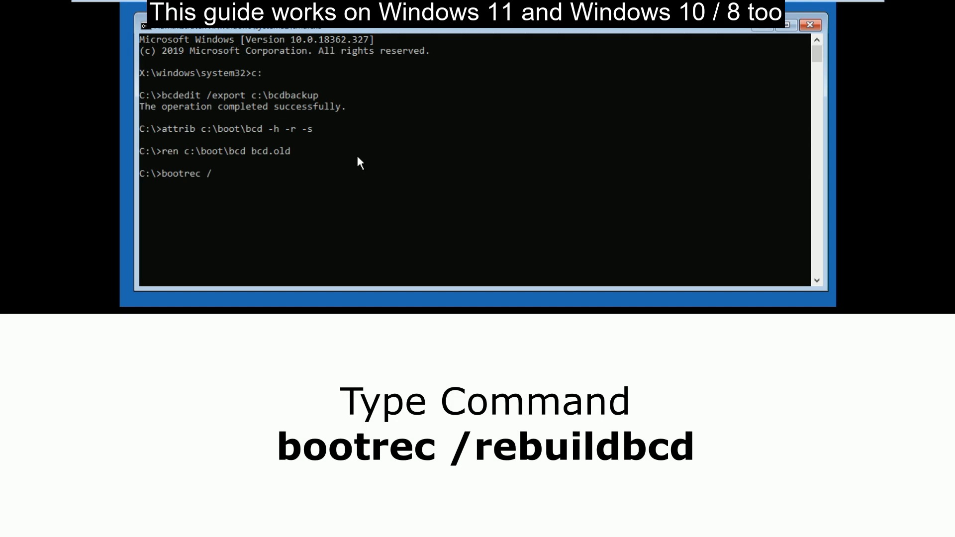
type("rebuild")
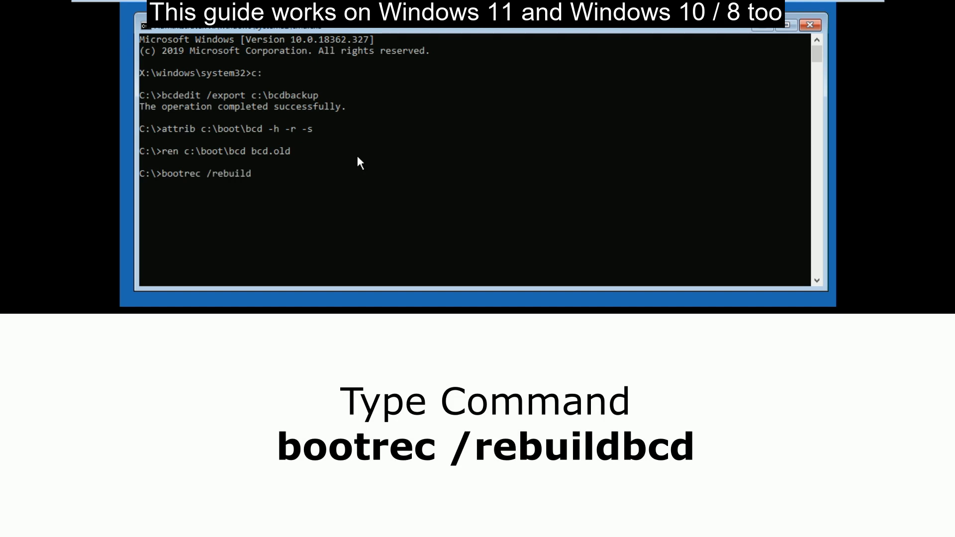
type("bcd")
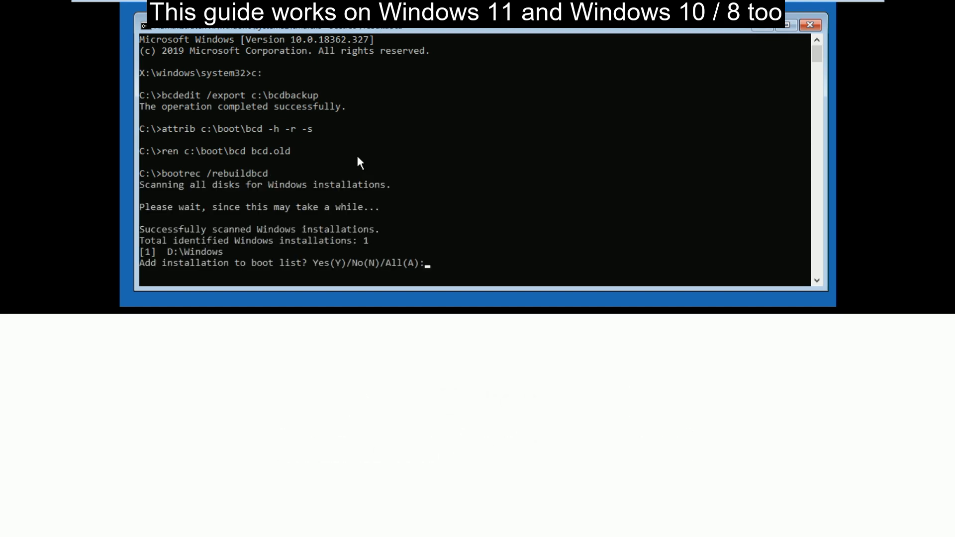
type("All")
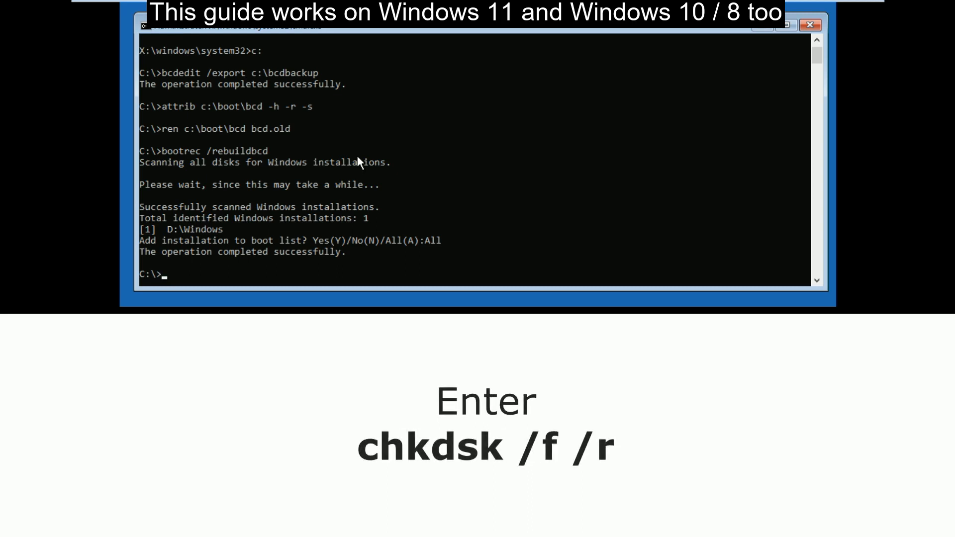
Step: Run chkdsk /f /r, confirming Y to force a dismount of the volume
type("chkdsk /")
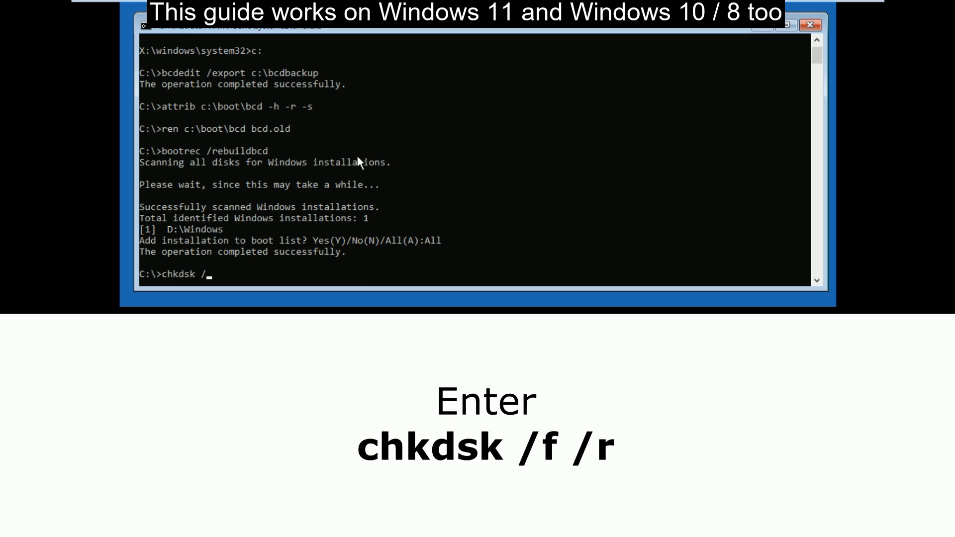
type("f /r")
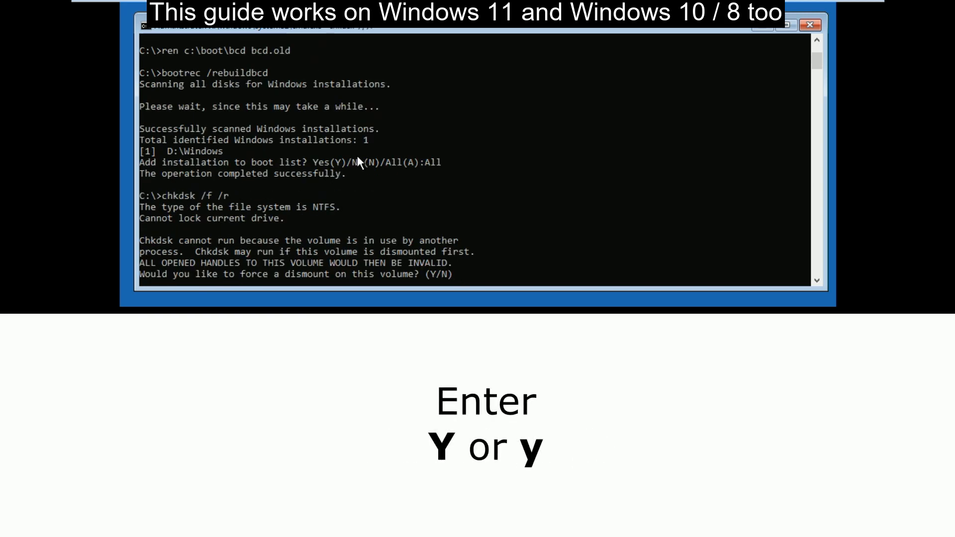
type("Y")
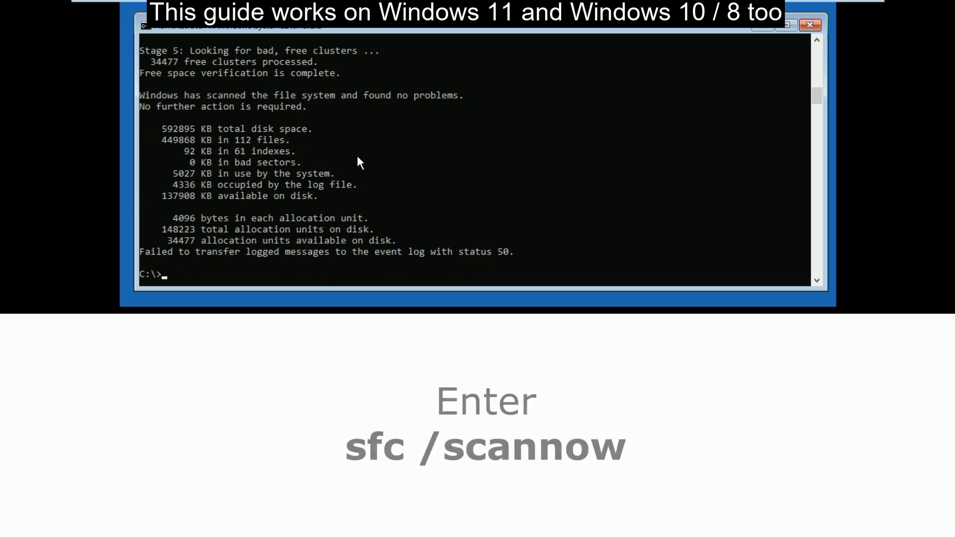
Step: Run sfc /scannow to completion, then begin typing exit
type("sfc /")
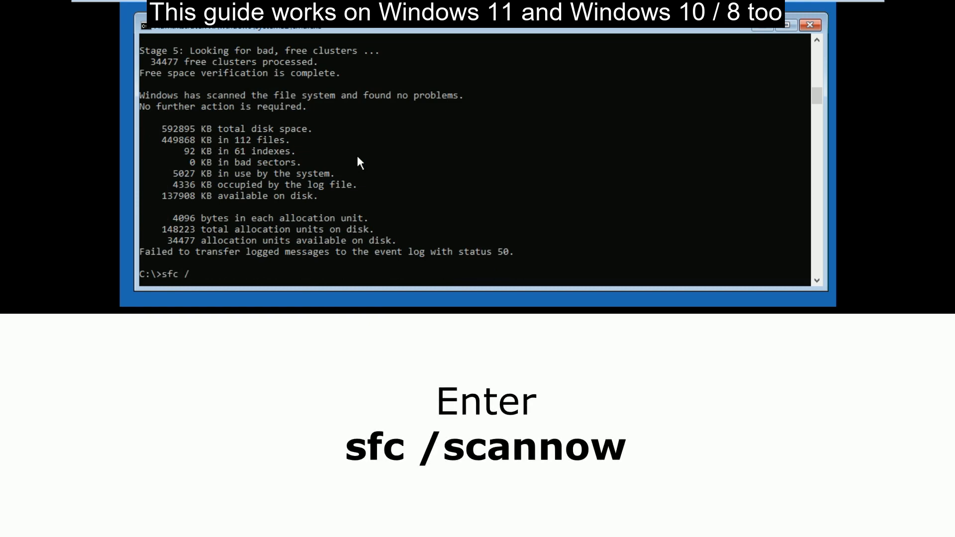
type("scan")
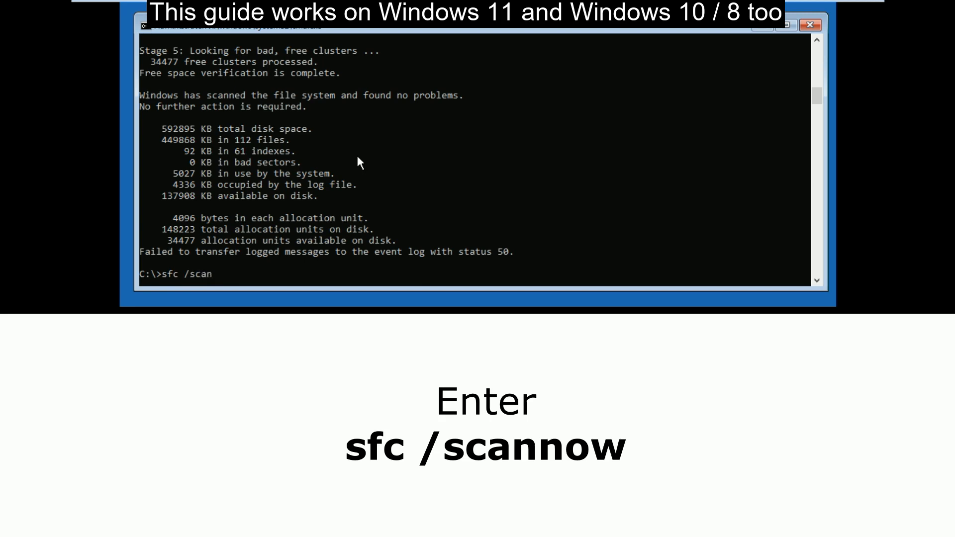
type("now")
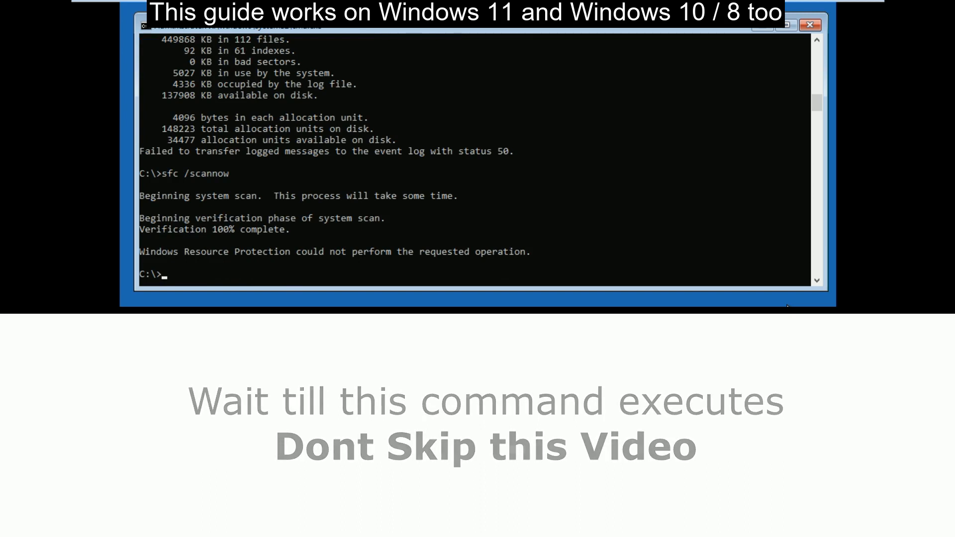
type("ex")
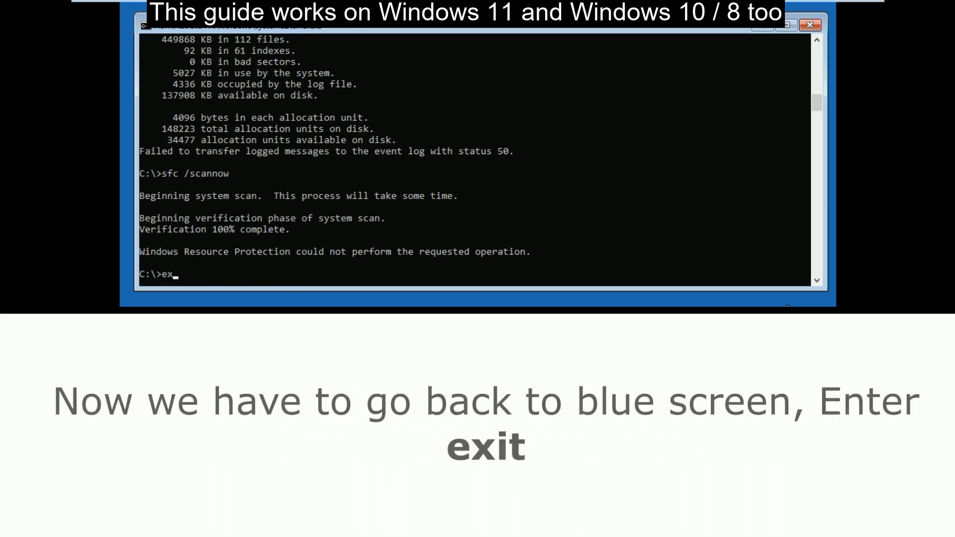